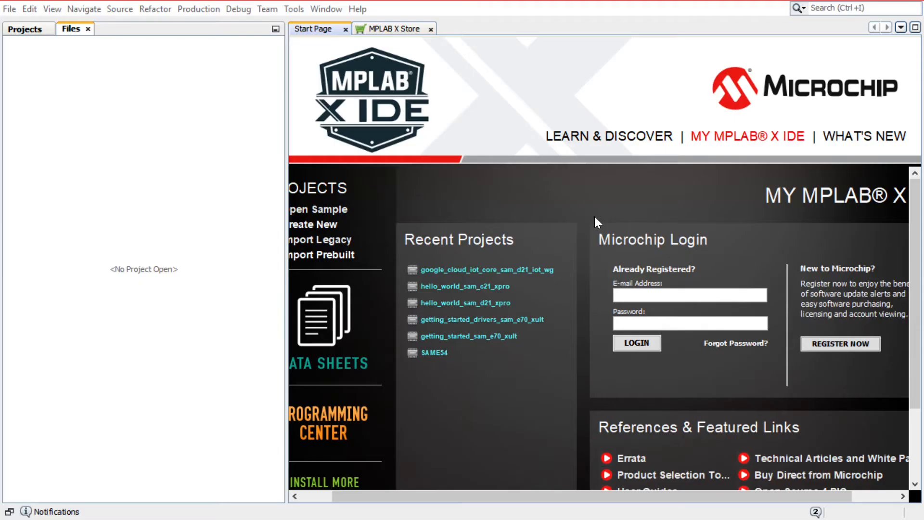
mouse_move(192, 64)
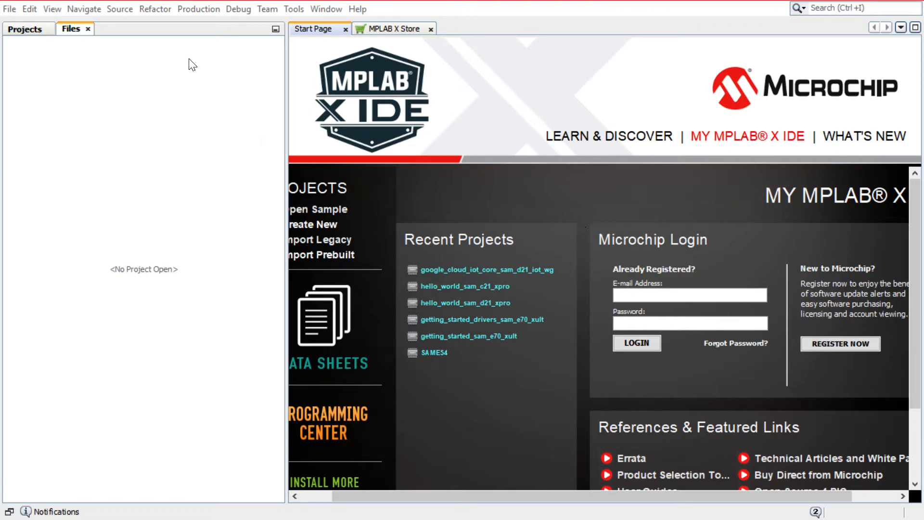
mouse_move(7, 13)
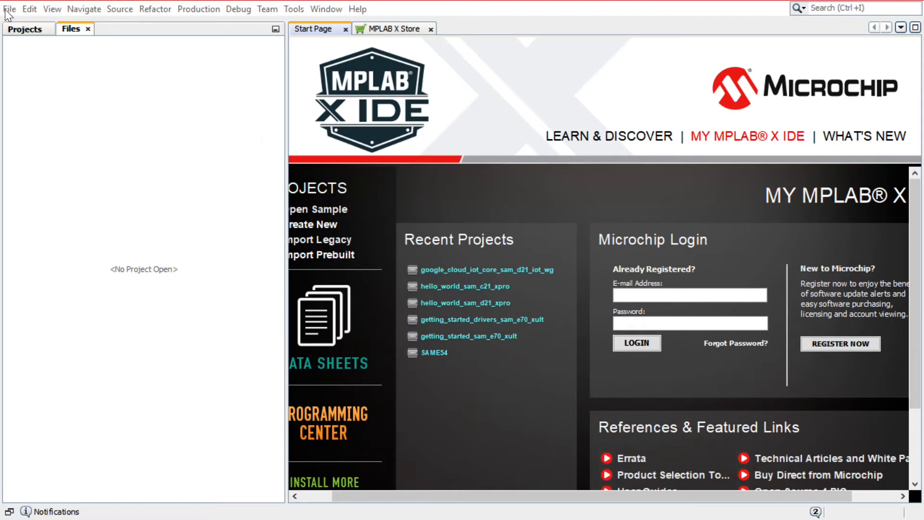
Create a new Microchip Embedded 32-bit MPLAB Harmony 3 project and advance to framework selection
left_click(9, 8)
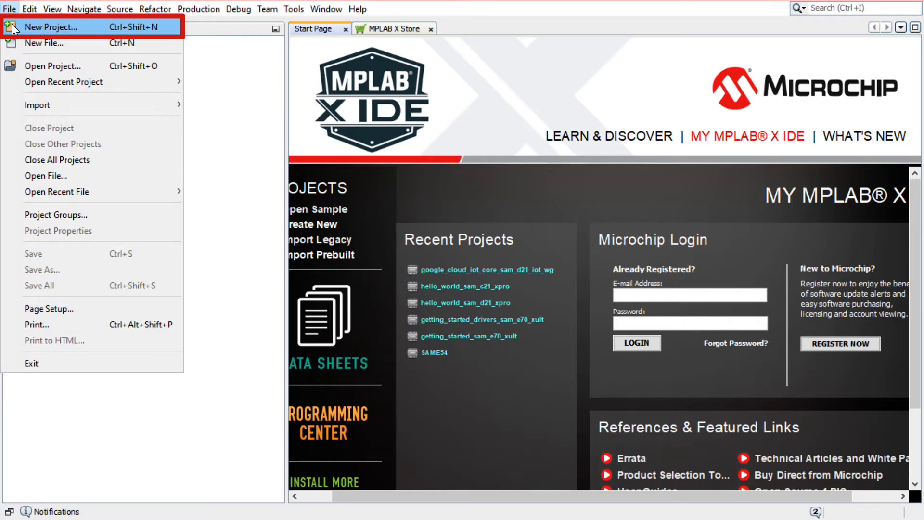
left_click(51, 27)
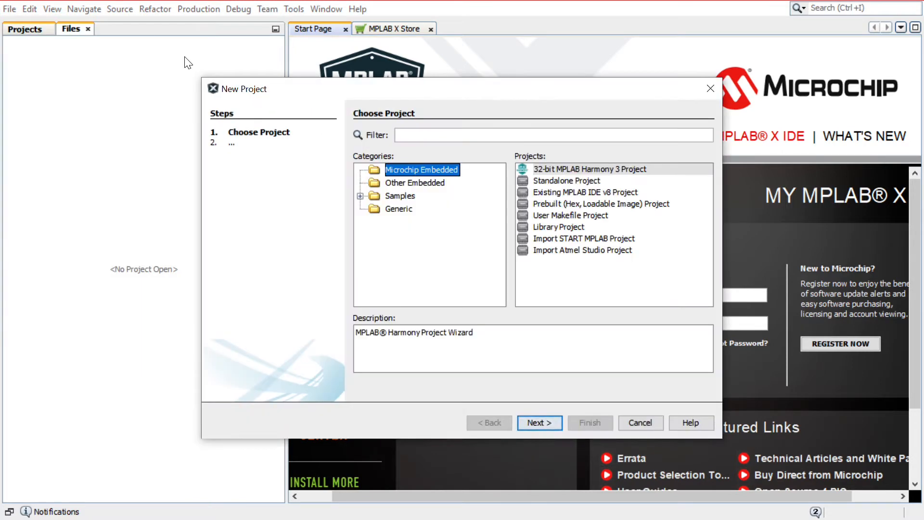
mouse_move(339, 90)
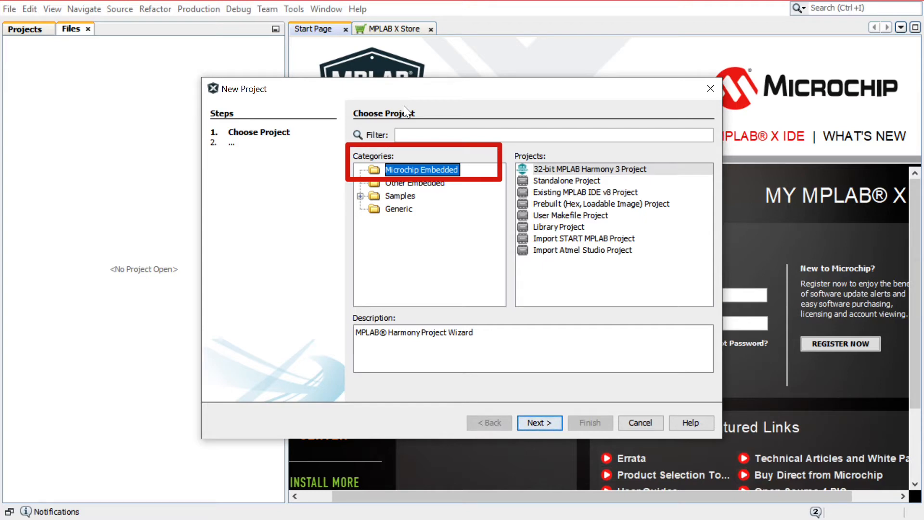
left_click(588, 169)
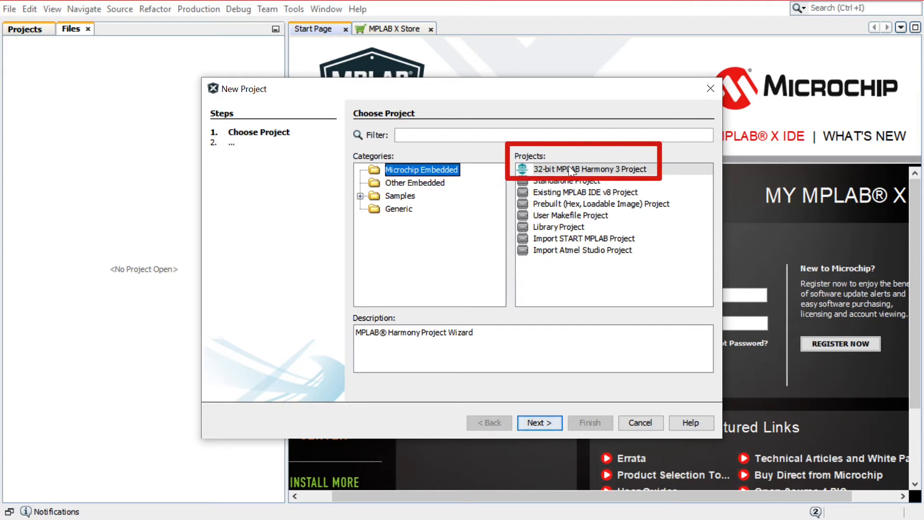
left_click(587, 169)
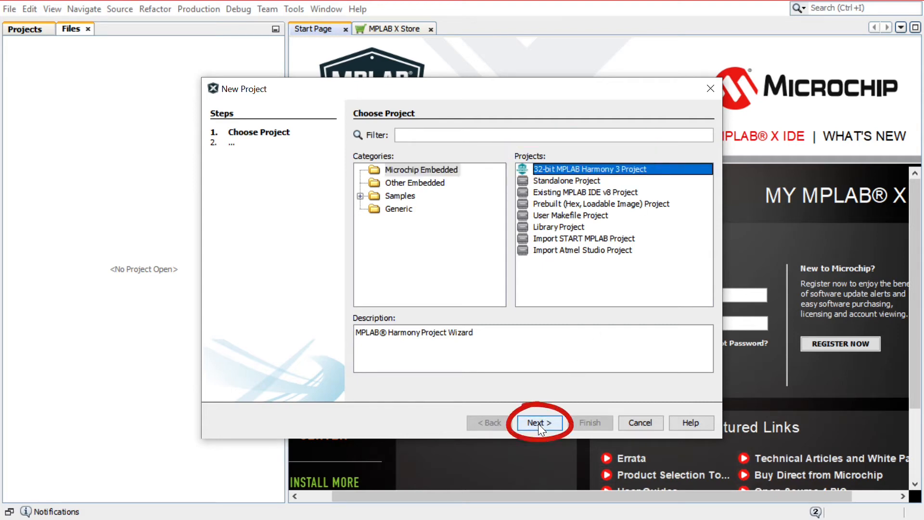
left_click(537, 422)
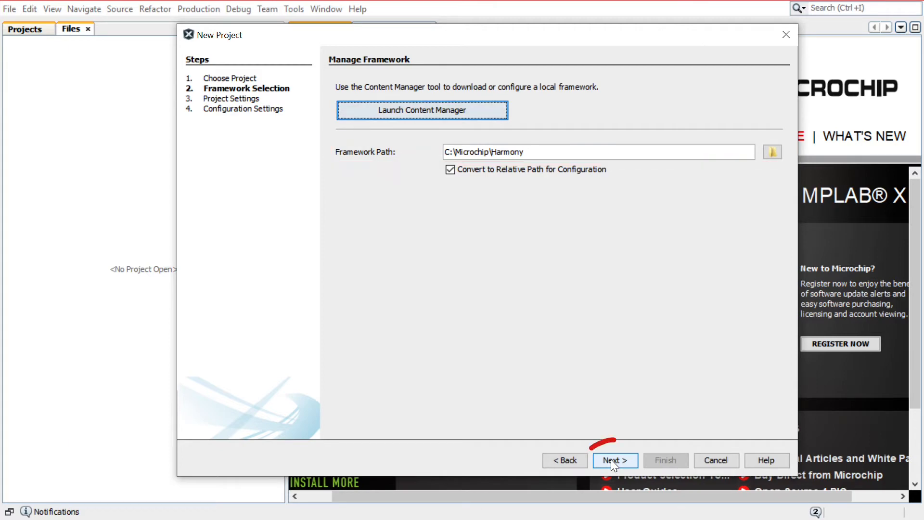
Accept the C:\Microchip\Harmony path, then enter folder hello_world and name hello_world_sam_e54_xpro
left_click(614, 460)
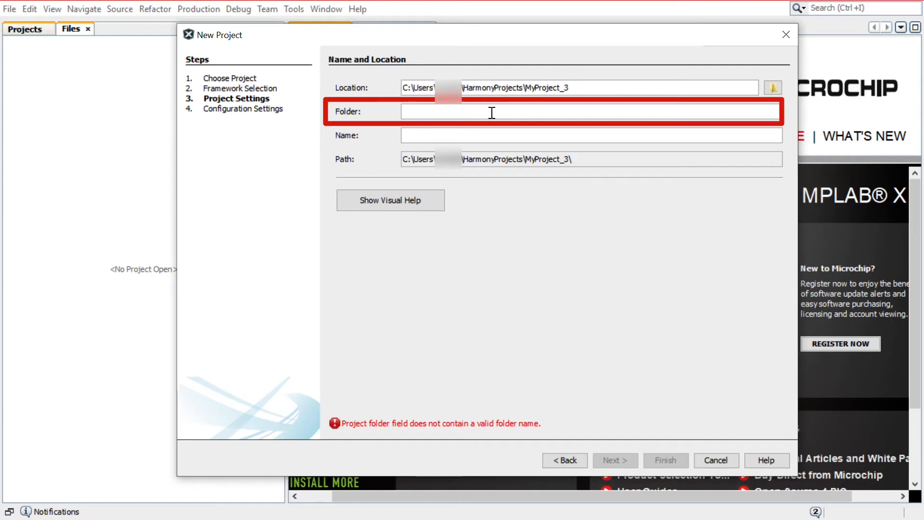
type("hello_world")
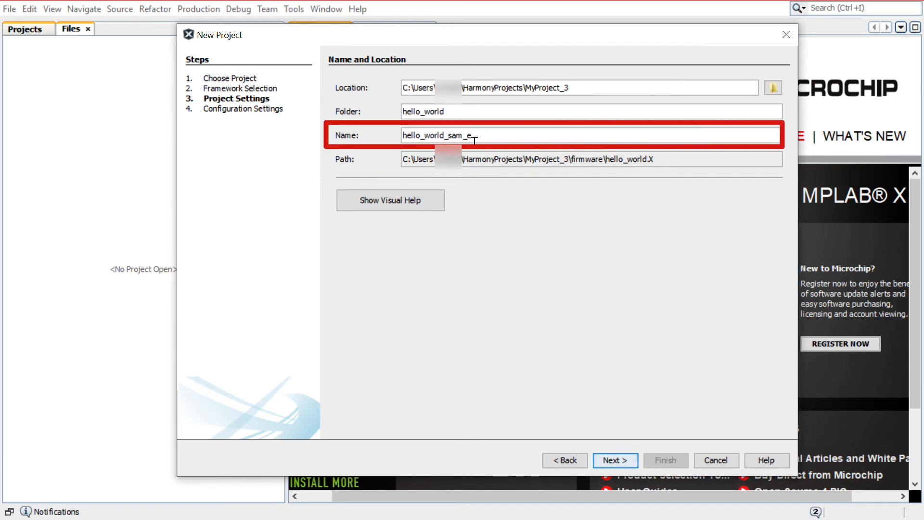
type("54_xc")
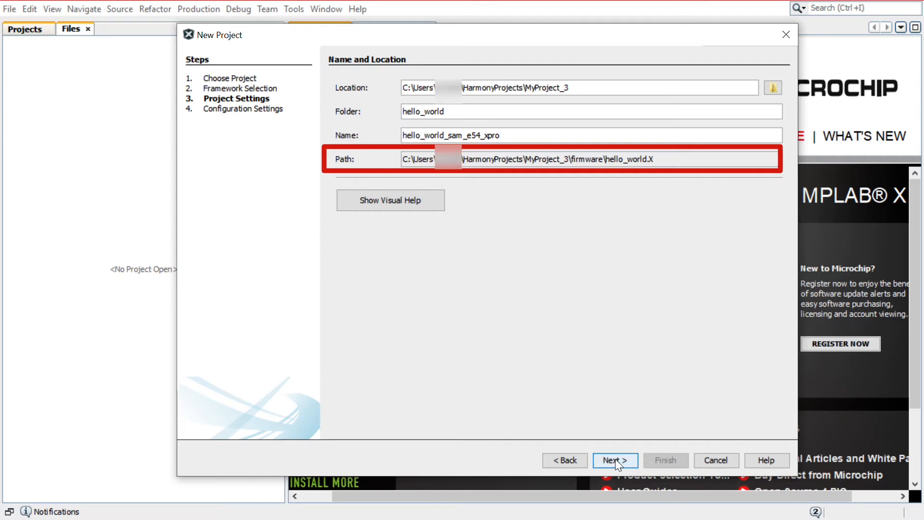
left_click(615, 461)
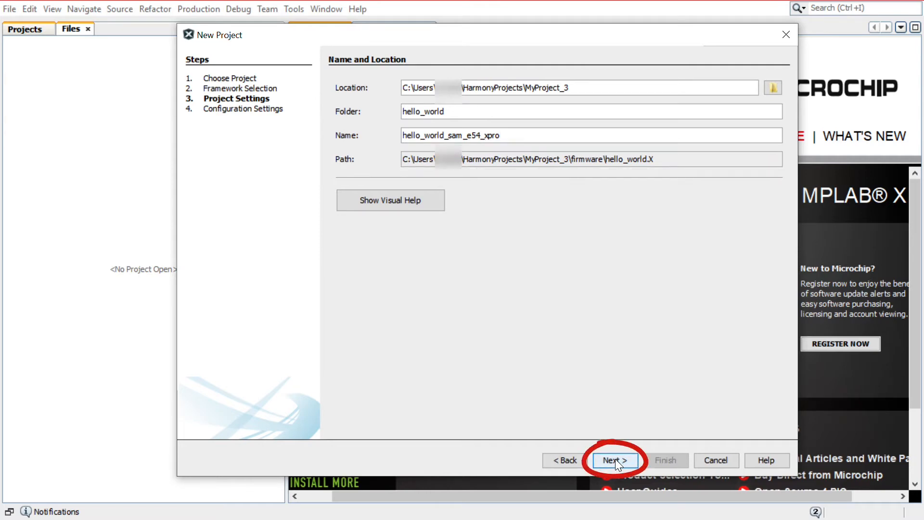
Filter the device list by SAME54 and finish with ATSAME54P20A as target device
left_click(614, 460)
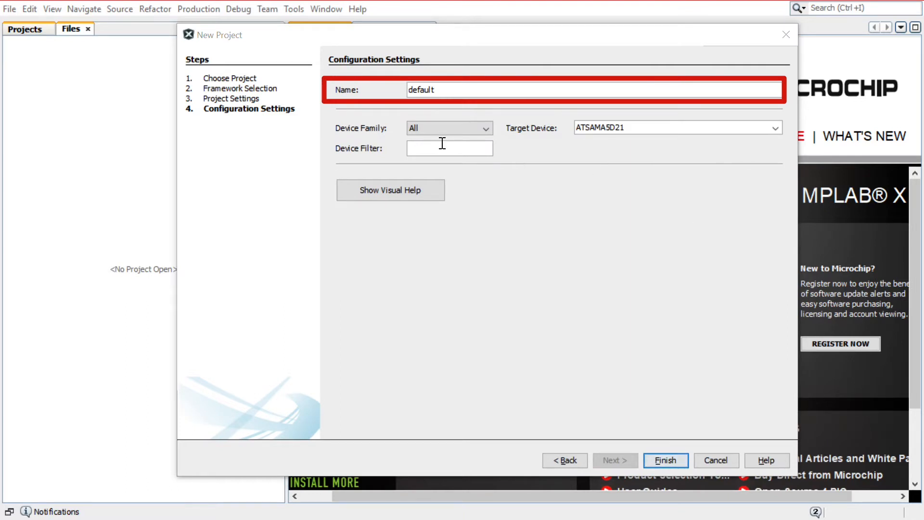
left_click(449, 148)
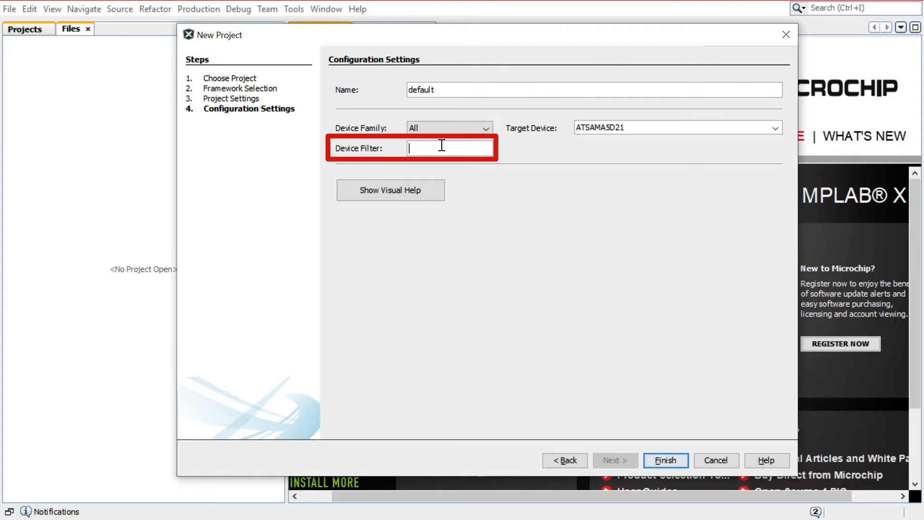
type("SAME54")
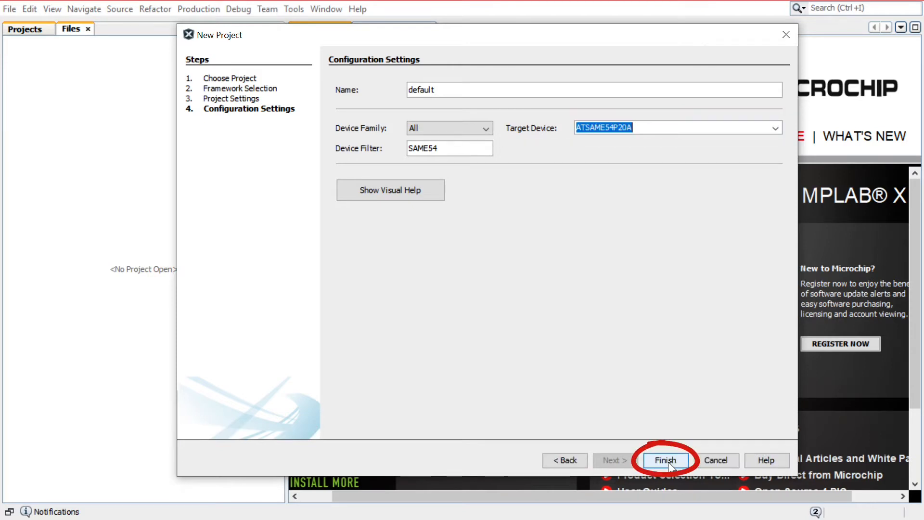
left_click(665, 460)
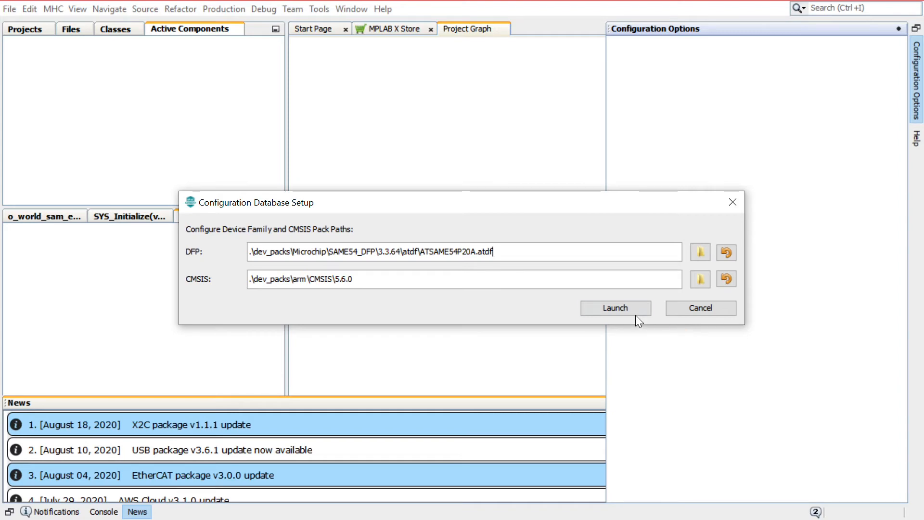
Launch the Harmony configurator from Configuration Database Setup, then open Tools > Options
left_click(615, 308)
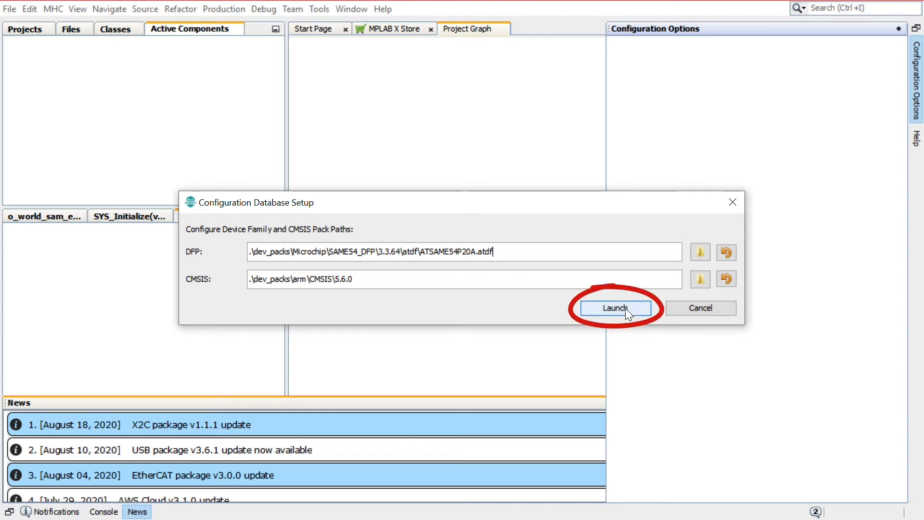
left_click(615, 308)
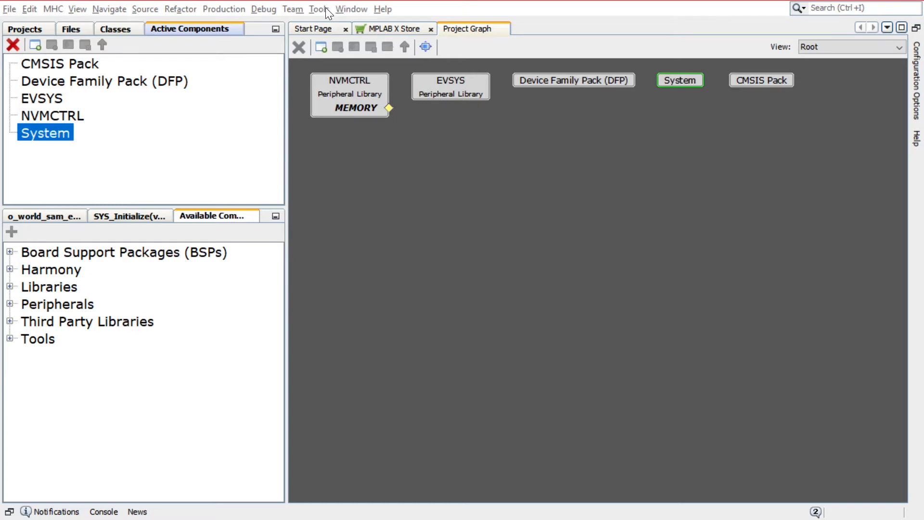
left_click(318, 8)
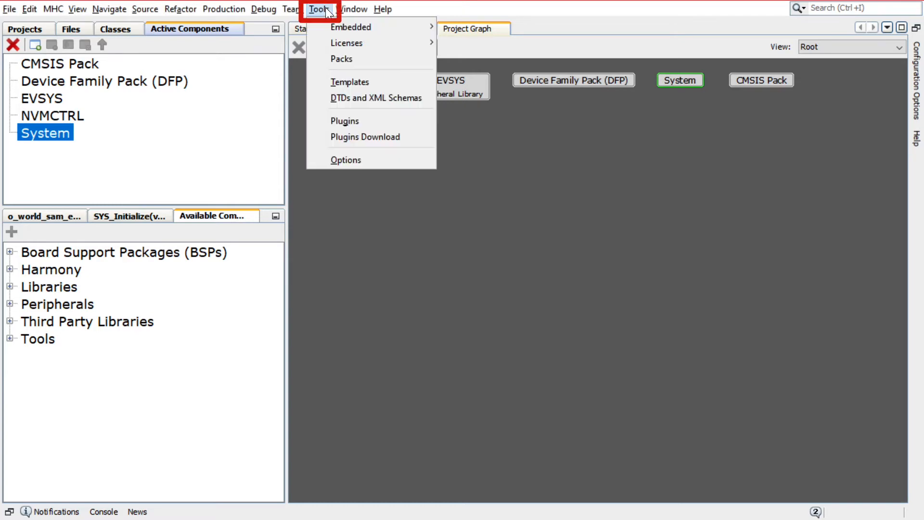
mouse_move(346, 160)
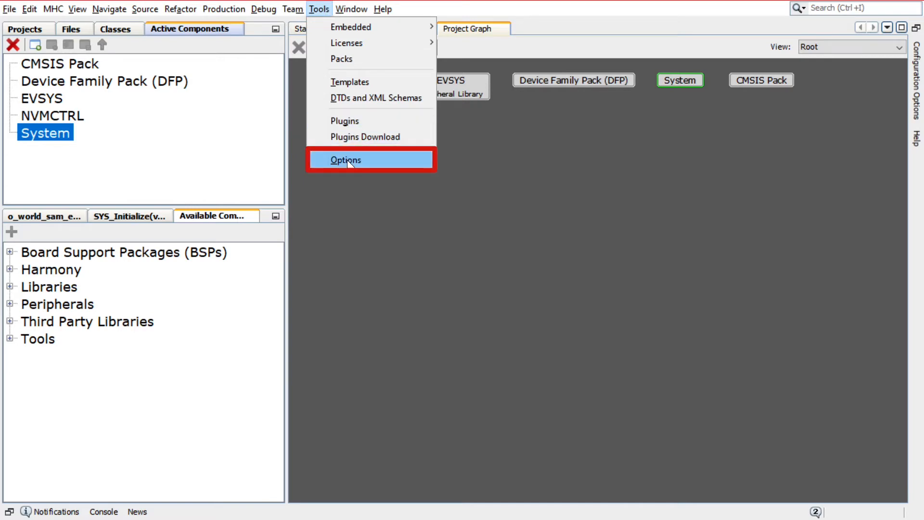
left_click(346, 160)
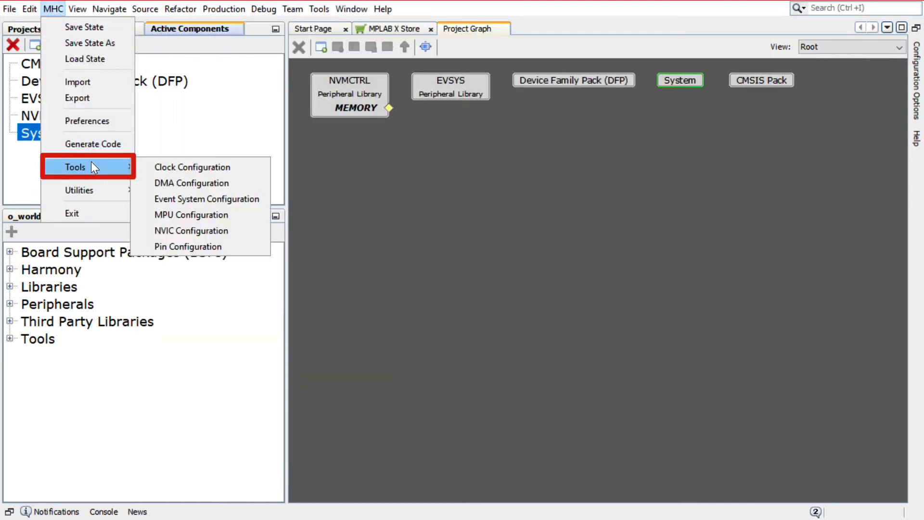
Open Clock Configuration and show the Clock Easy View with crystal, DFLL and FDPLL
left_click(191, 167)
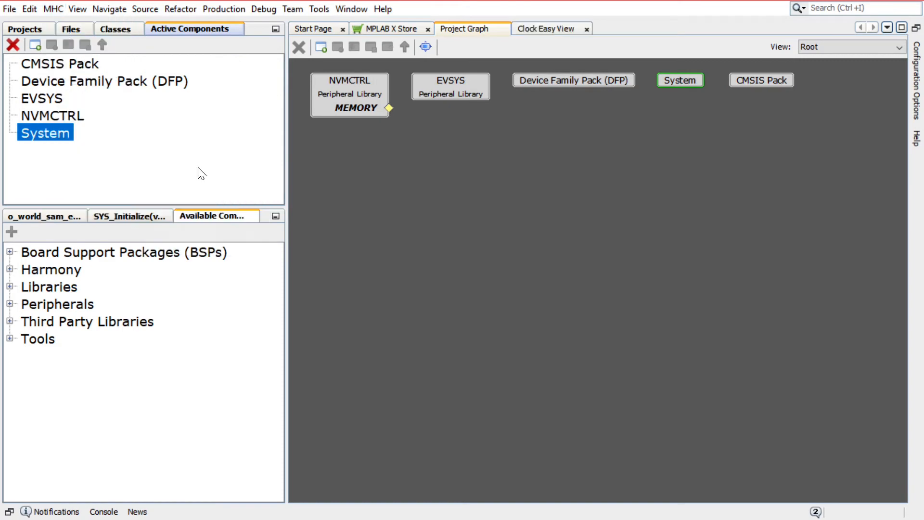
left_click(549, 29)
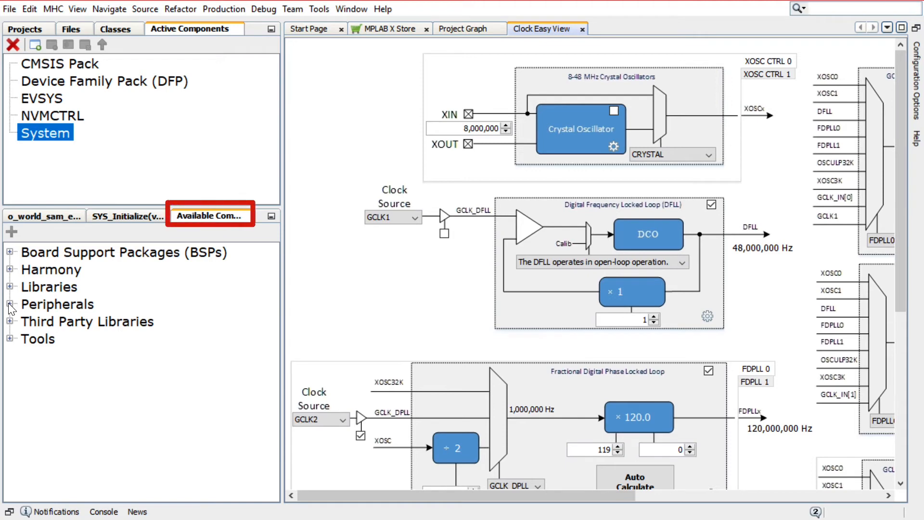
Expand Peripherals and SERCOM in Available Components and pick SERCOM2
left_click(11, 309)
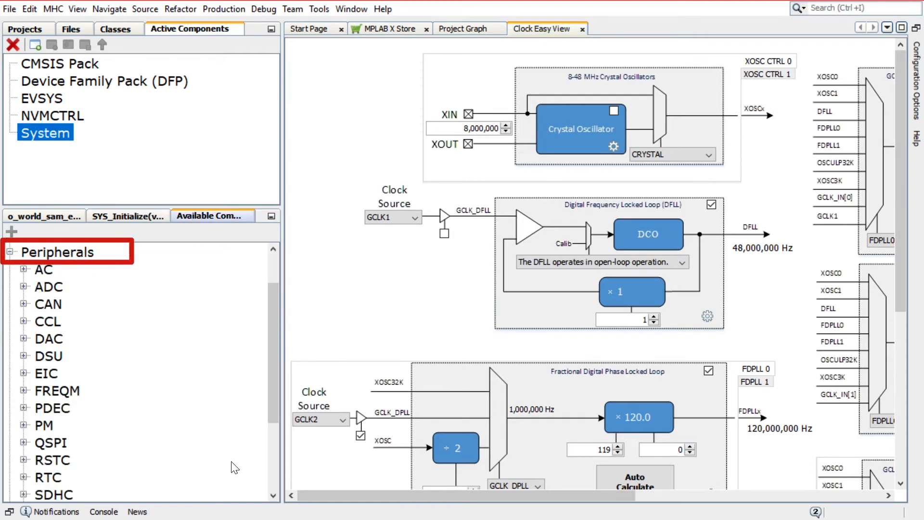
scroll("down", 3)
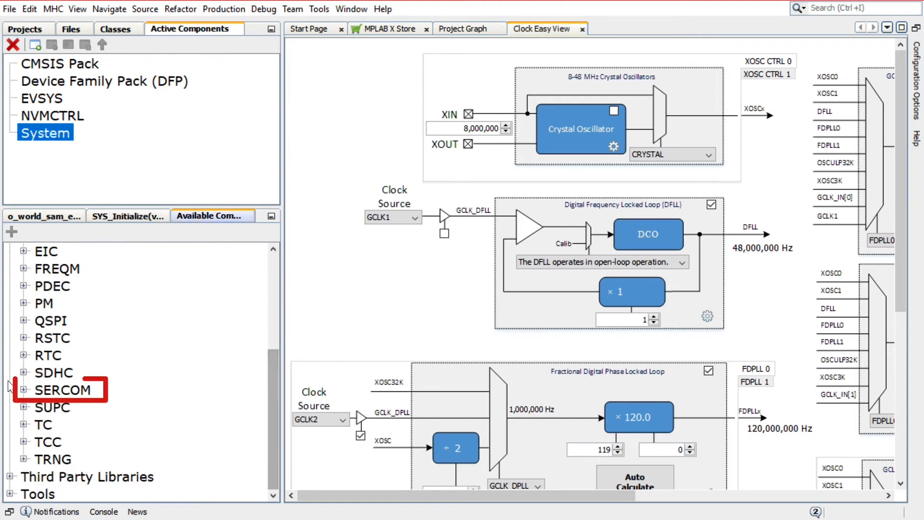
left_click(24, 389)
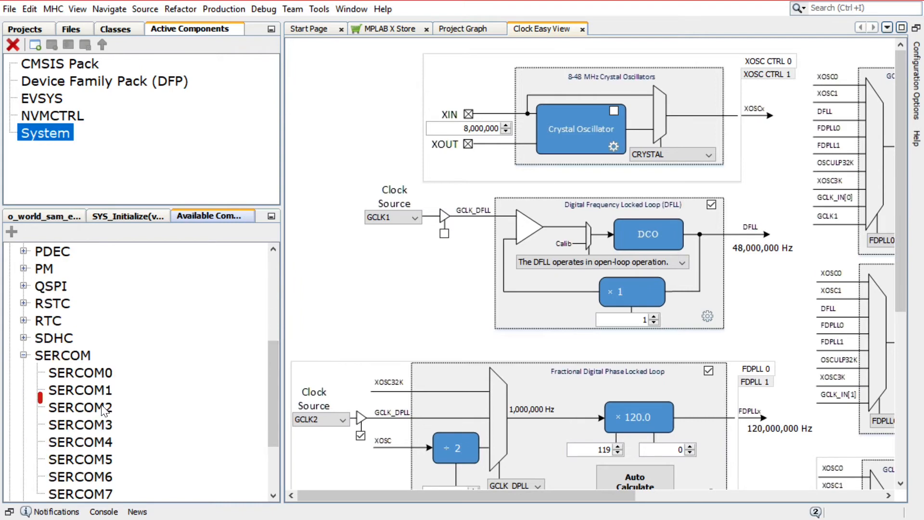
left_click(80, 408)
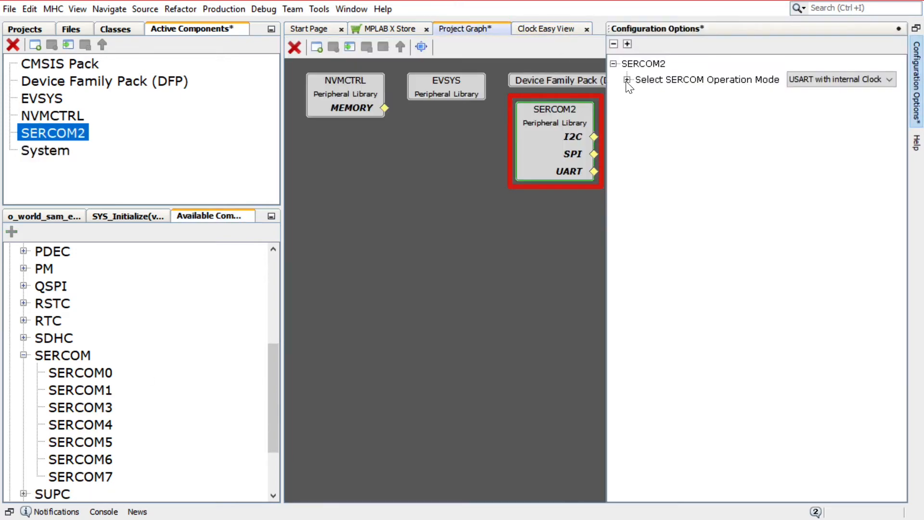
Make SERCOM2's USART transmit-only at 115,200 baud by disabling receive, then collapse its options
left_click(627, 79)
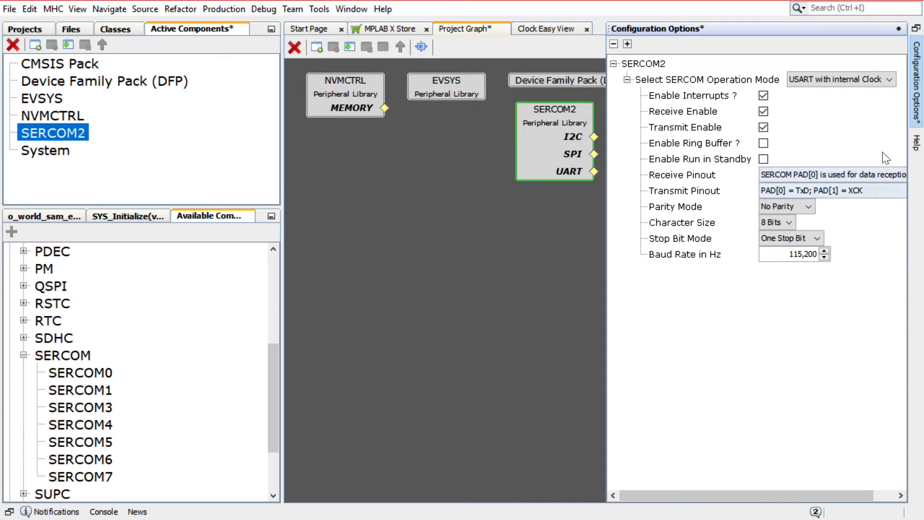
left_click(763, 110)
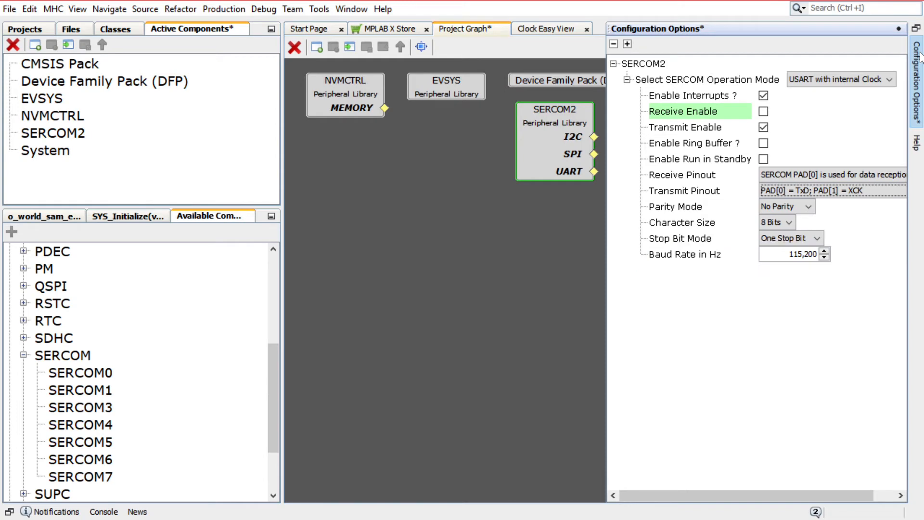
left_click(832, 190)
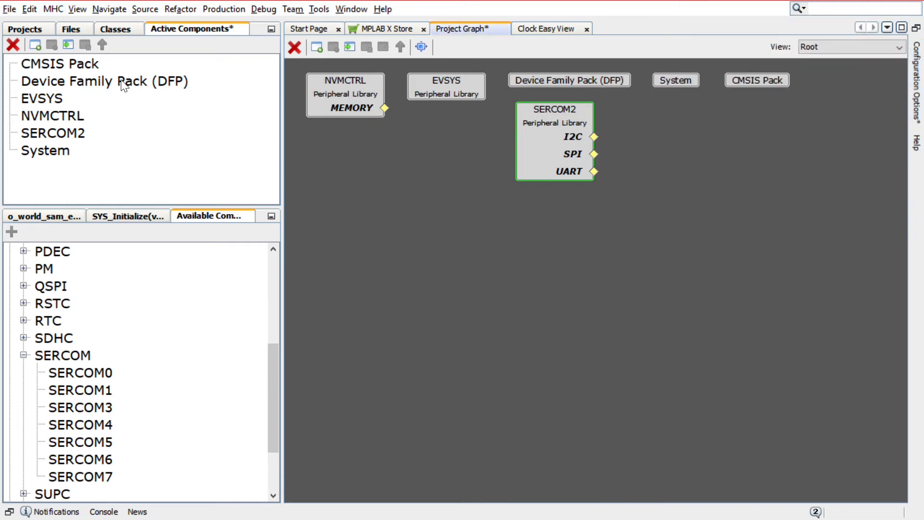
Open Pin Configuration and view the Pin Diagram, Pin Table and Pin Settings tabs
left_click(53, 9)
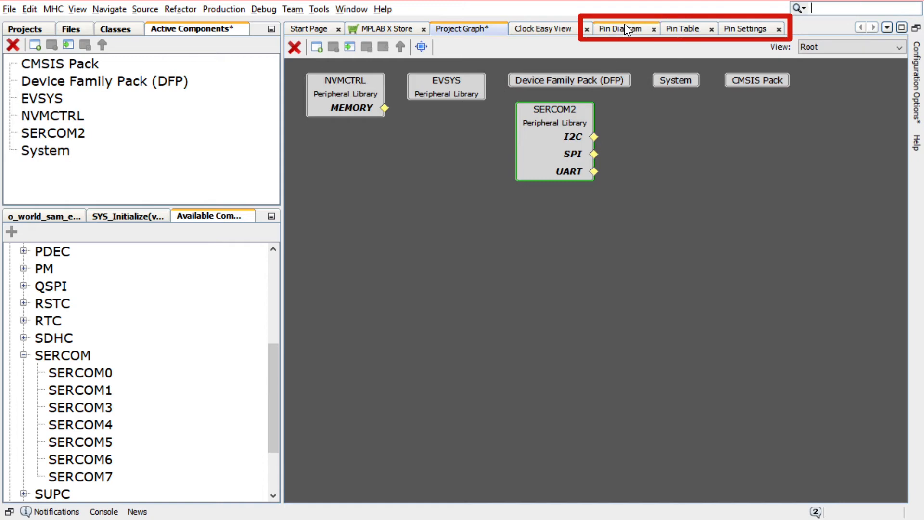
left_click(619, 28)
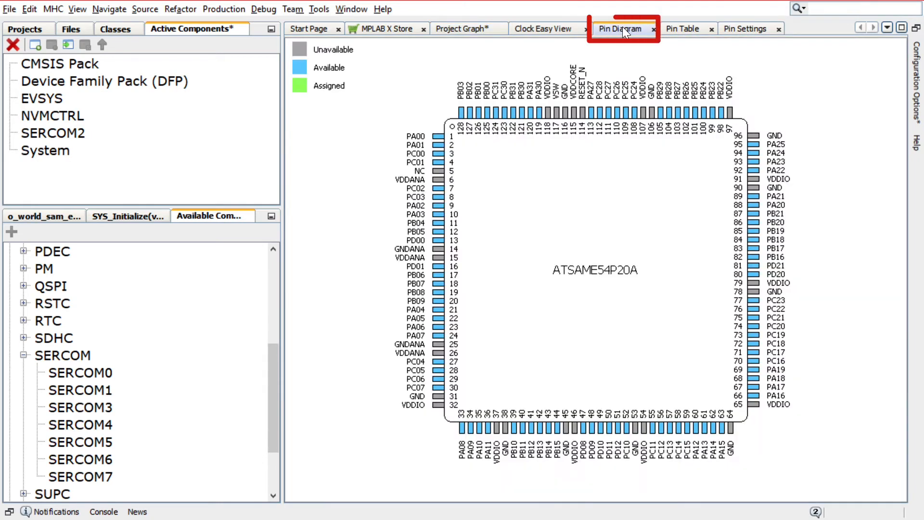
left_click(682, 29)
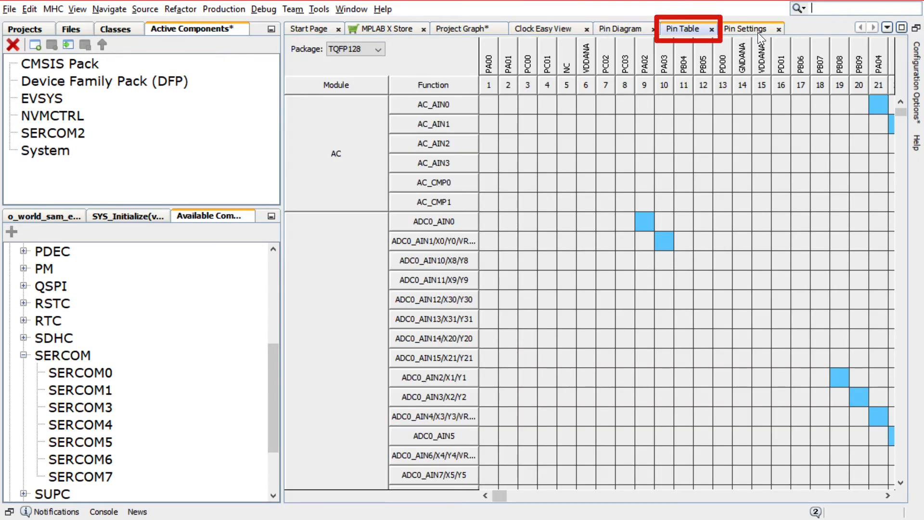
left_click(746, 28)
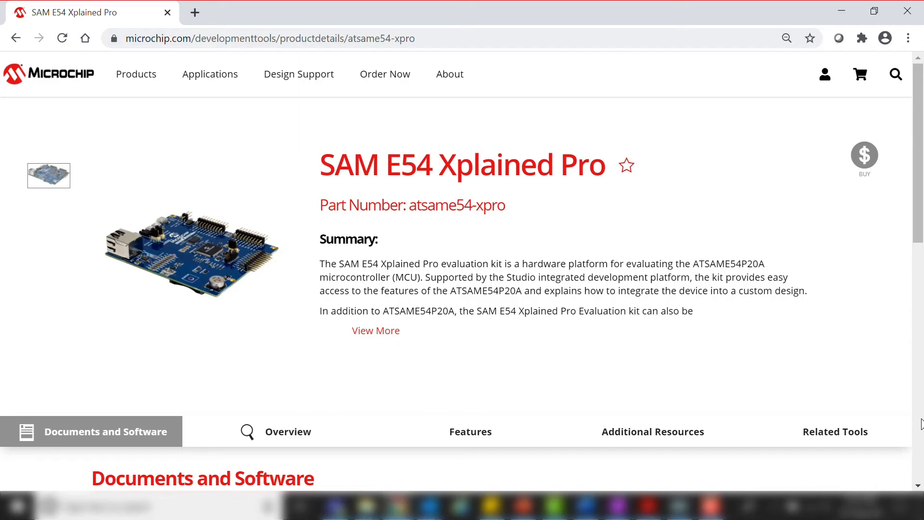
Scroll the product page to Documents and open the SAM E54 Xplained Pro User's Guide
scroll("down", 3)
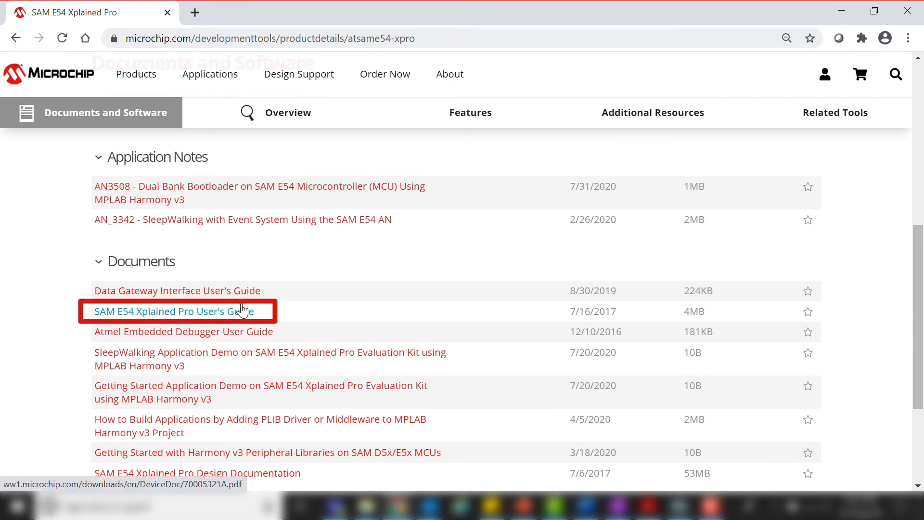
left_click(174, 312)
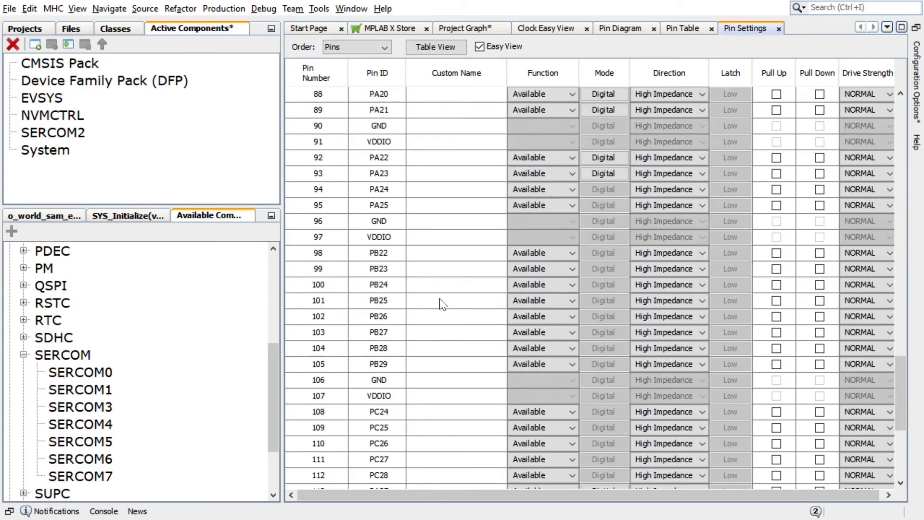
Choose SERCOM2_PAD0 in the Function dropdown for pin 101 PB25
left_click(570, 300)
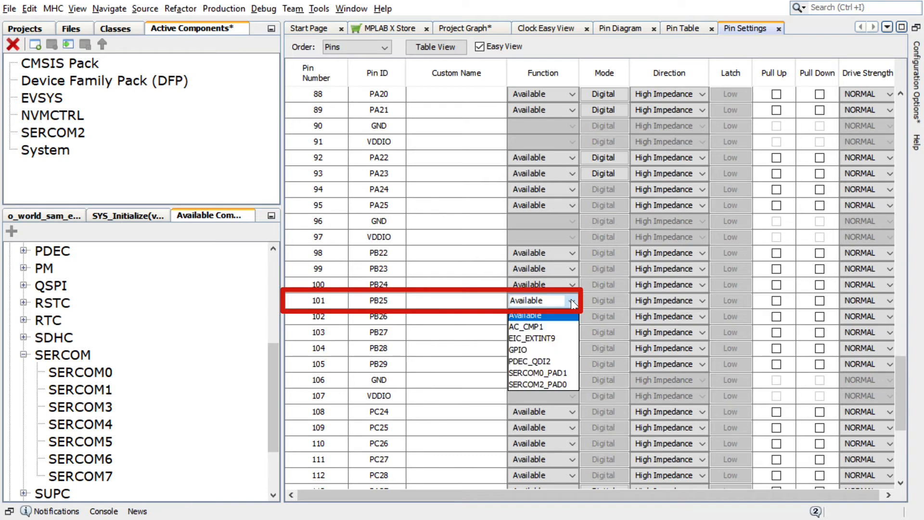
left_click(542, 301)
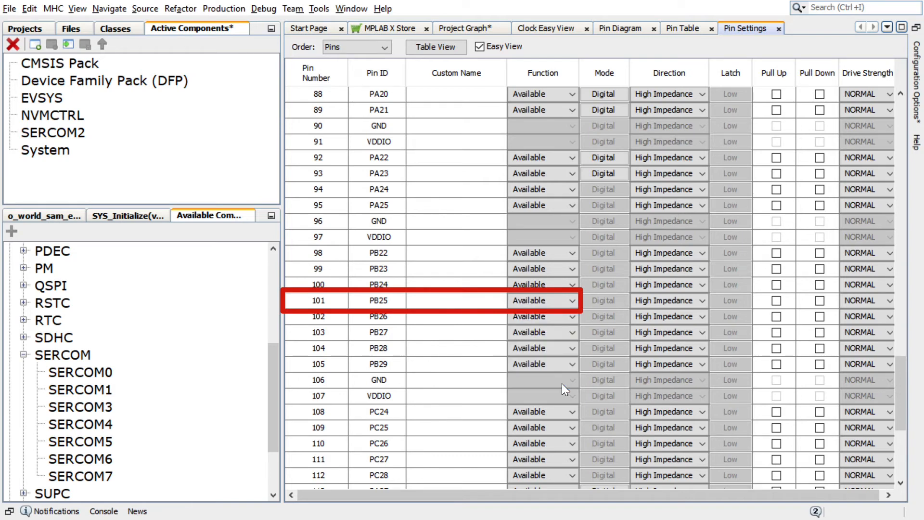
left_click(541, 300)
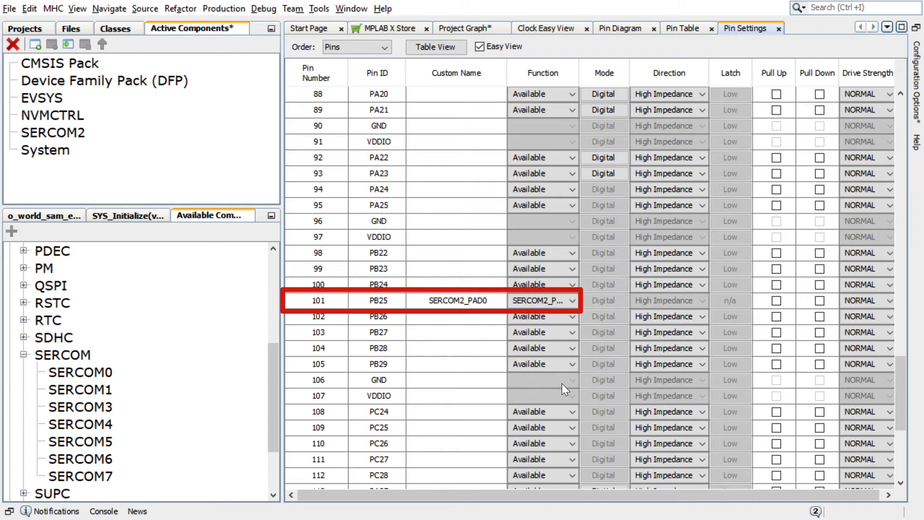
left_click(53, 8)
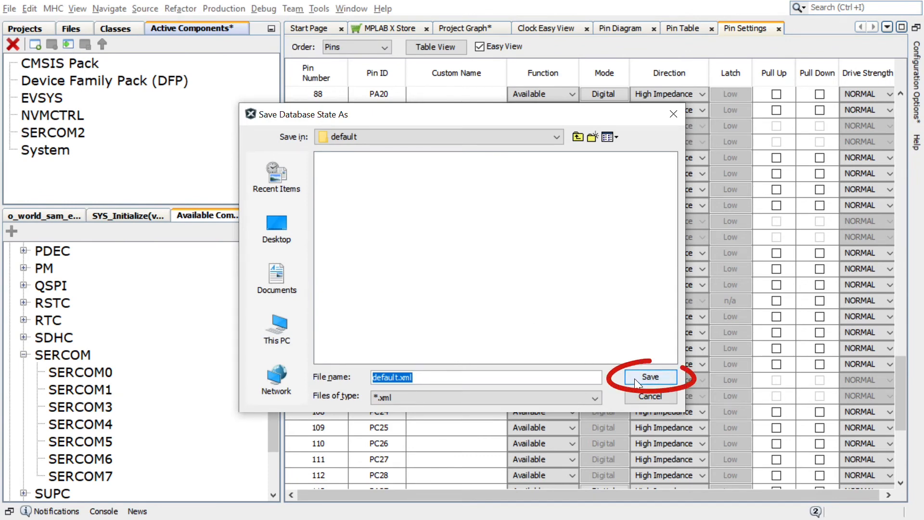
mouse_move(650, 376)
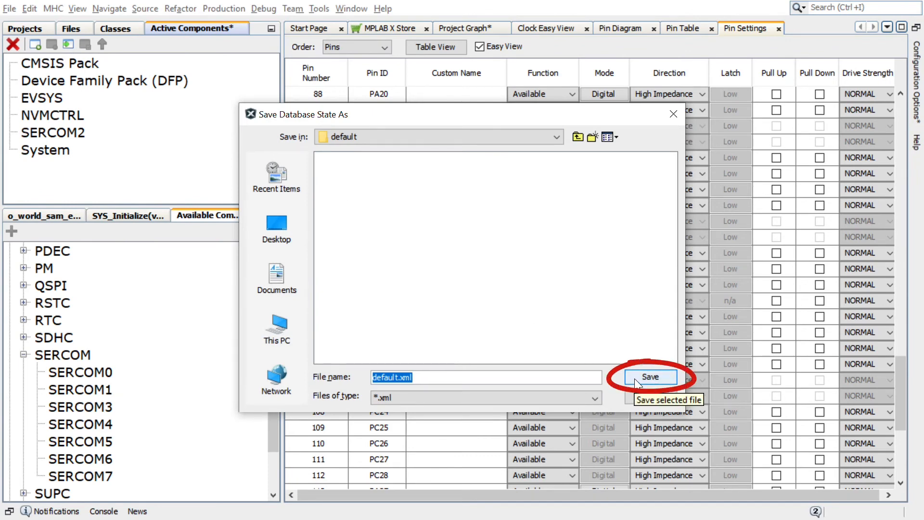
Save the configuration database and generate code, adding the plib_sercom2_usart library files
left_click(651, 376)
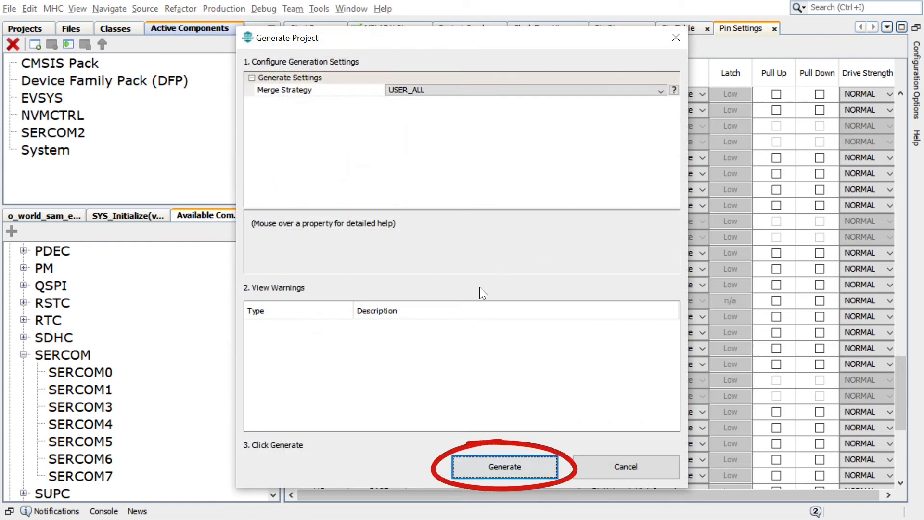
left_click(505, 467)
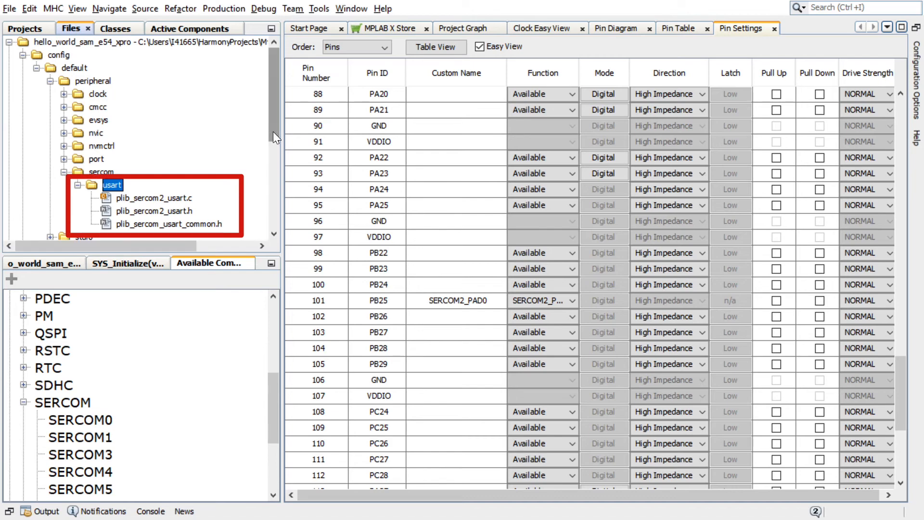
Open main.c to add the SERCOM2_USART_Write(&buffer[0], sizeof(buffer)) call after SYS_Initialize
double_click(60, 232)
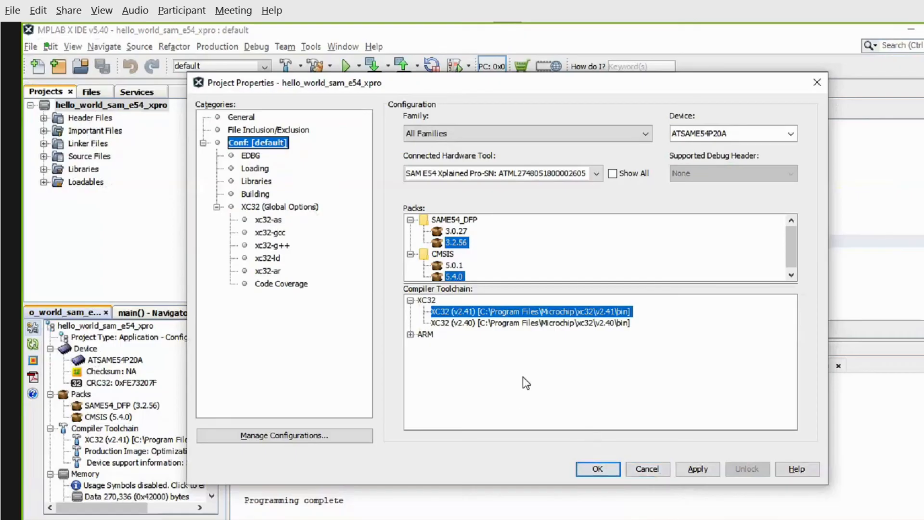
Set SAM E54 Xplained Pro as the connected hardware tool and accept Project Properties
left_click(596, 173)
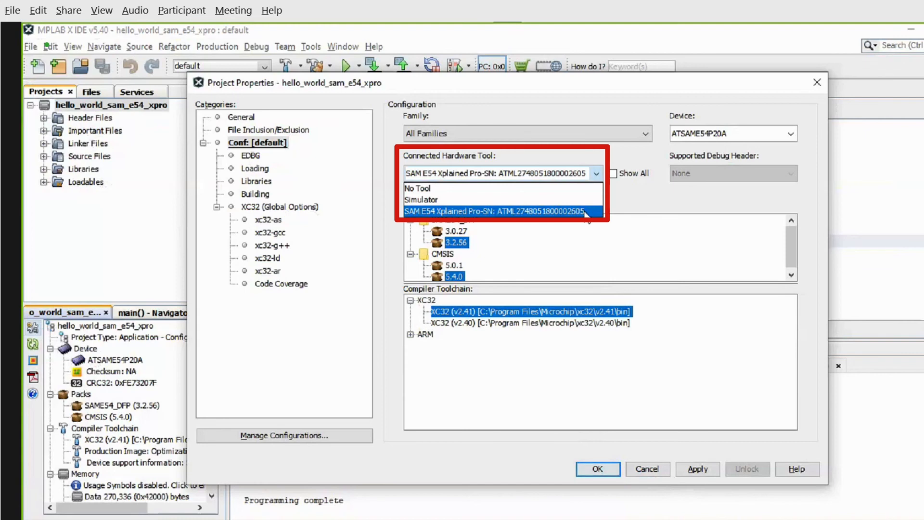
left_click(501, 210)
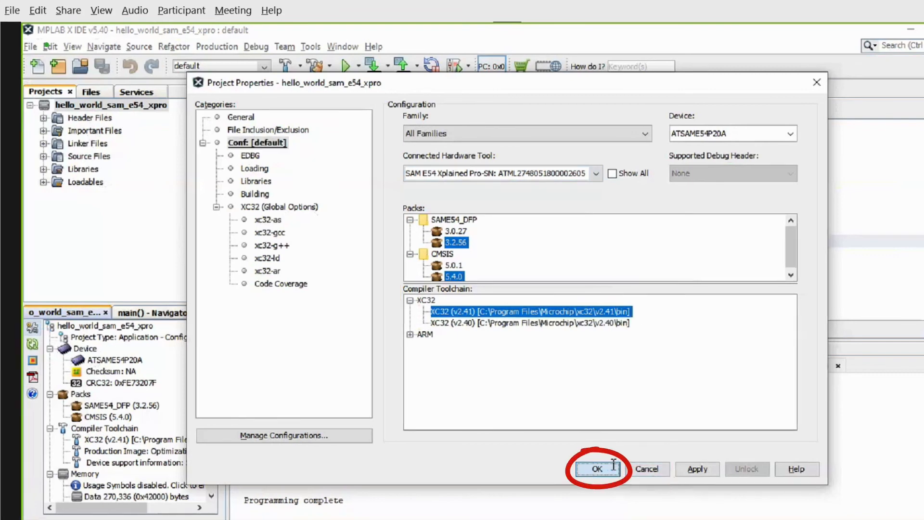
left_click(597, 468)
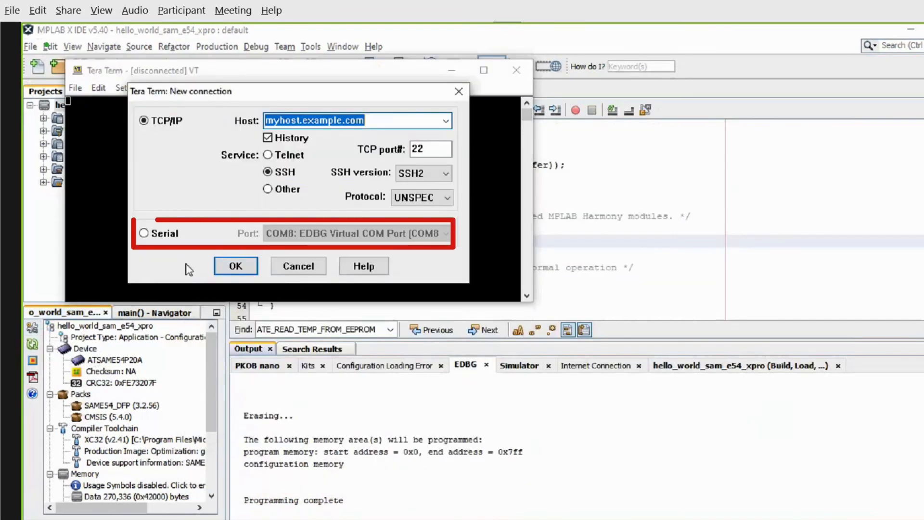
Connect Tera Term to serial port COM8 and open its serial port settings
left_click(126, 88)
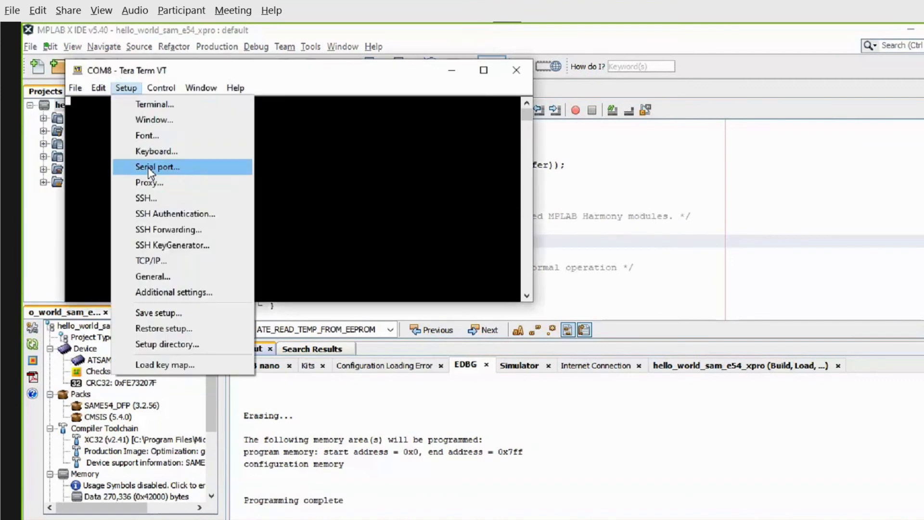
left_click(157, 167)
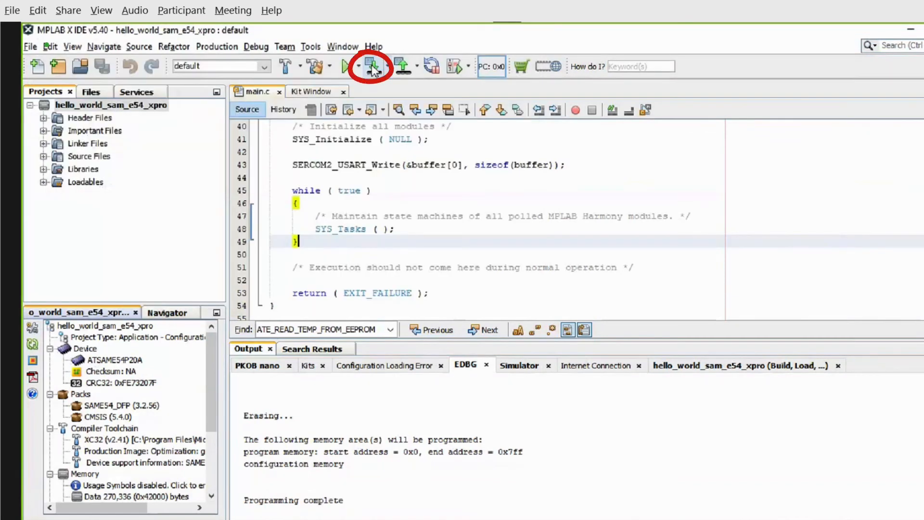
Run Make and Program Device on the hello_world project to flash the SAM E54 board
left_click(372, 66)
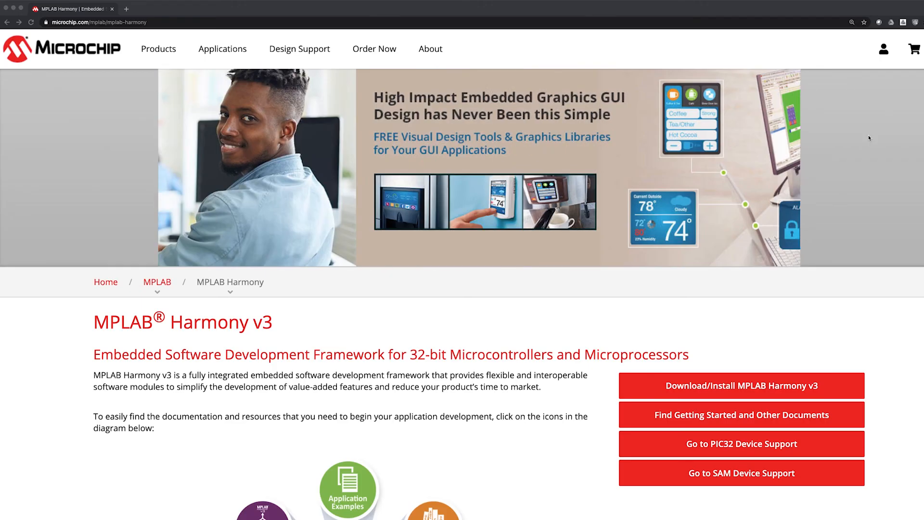
Scroll the MPLAB Harmony v3 page down to its resource diagram of Harmony topics
scroll("down", 3)
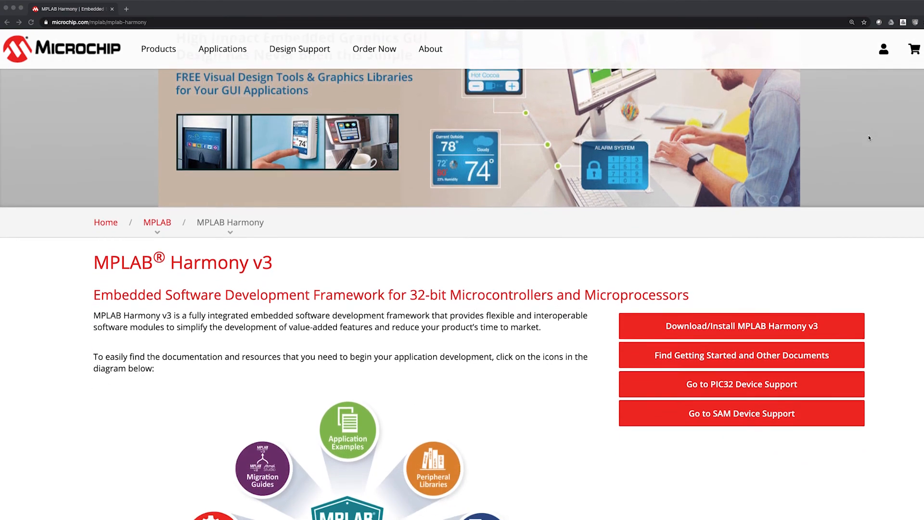
scroll("down", 3)
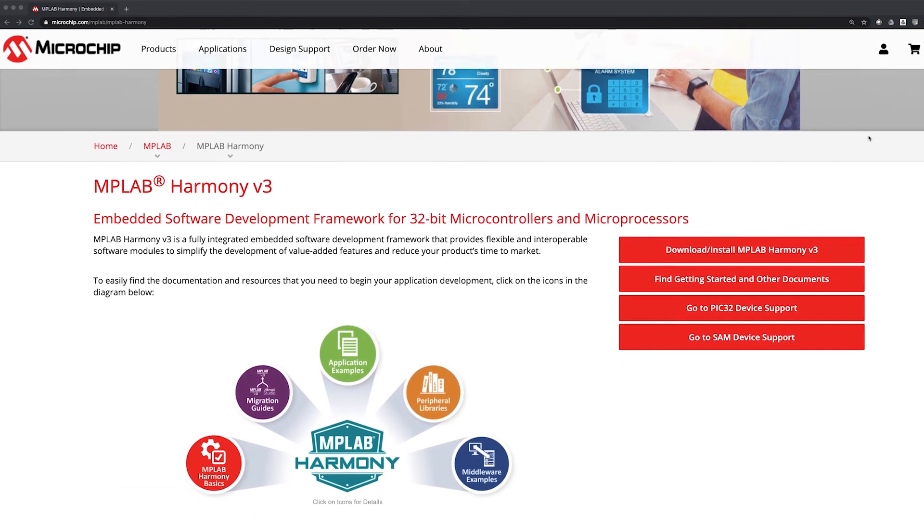
scroll("down", 3)
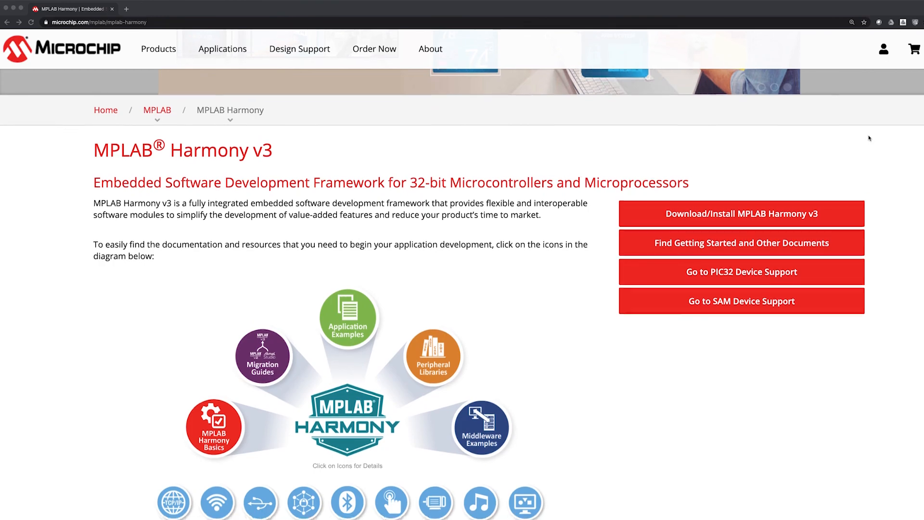